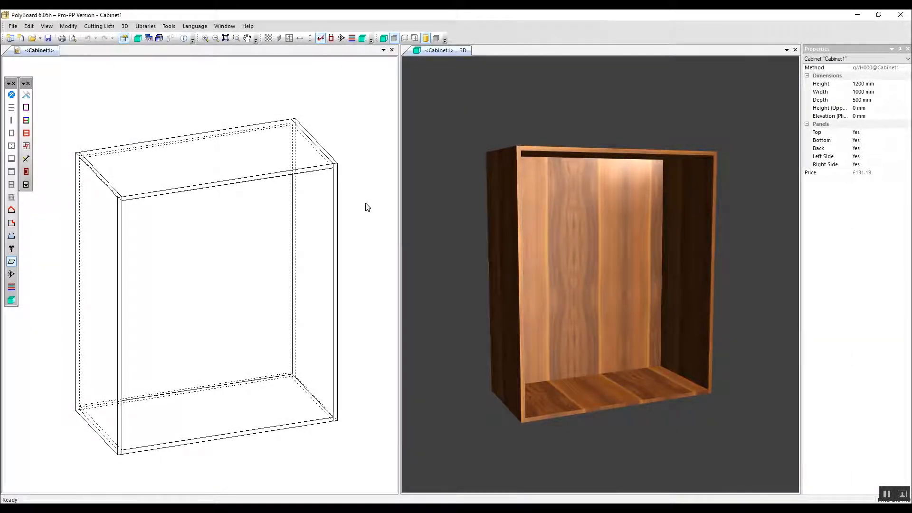
Select Cabinet1's inner 1162×962×481 mm zone in the 2D view for editing
click(226, 244)
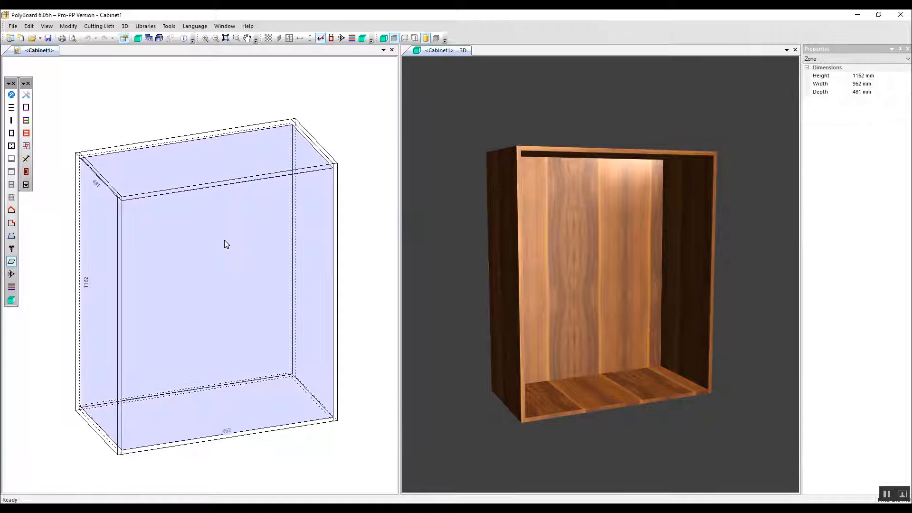
mouse_move(68, 27)
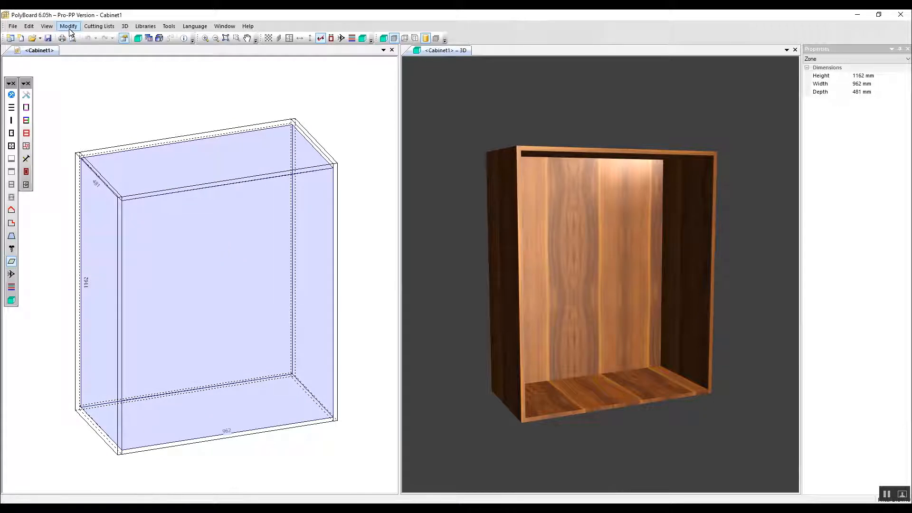
click(69, 27)
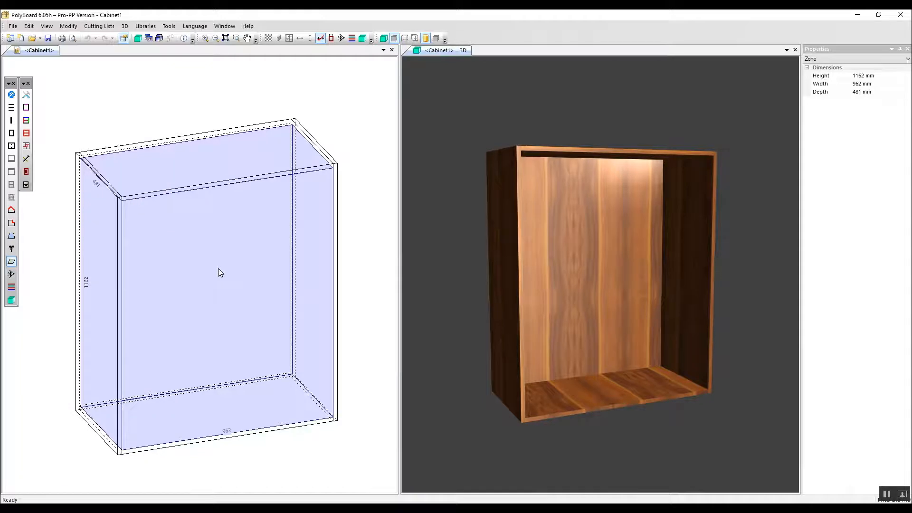
right_click(219, 273)
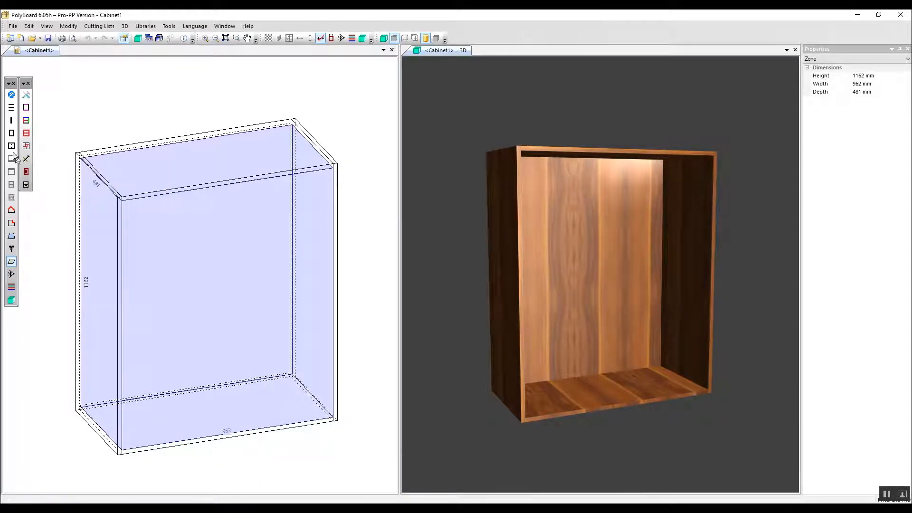
Add a single applied door hinged on the left side to the selected zone
click(11, 133)
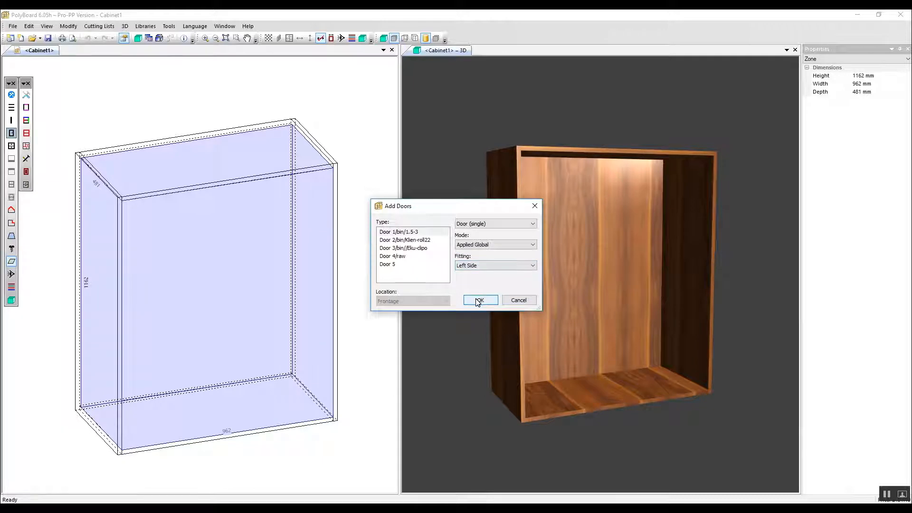
click(479, 300)
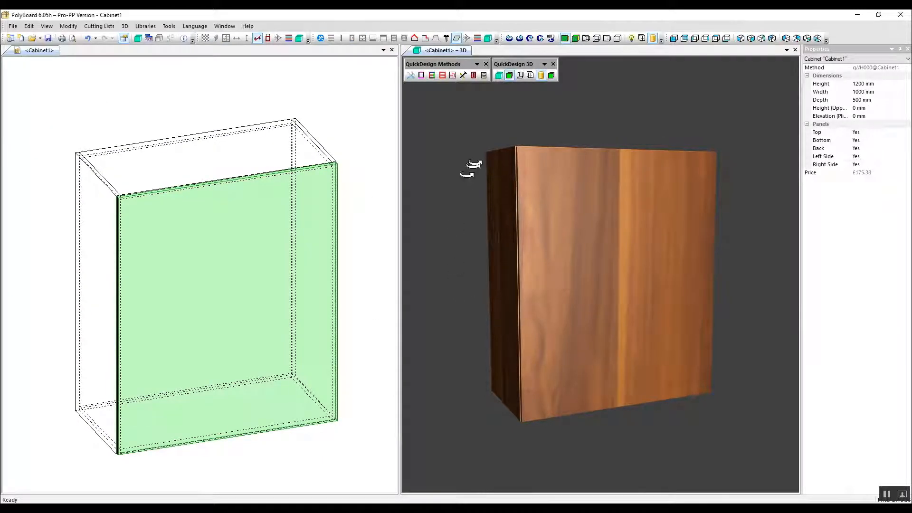
Swing the new door open in the 3D preview
click(530, 76)
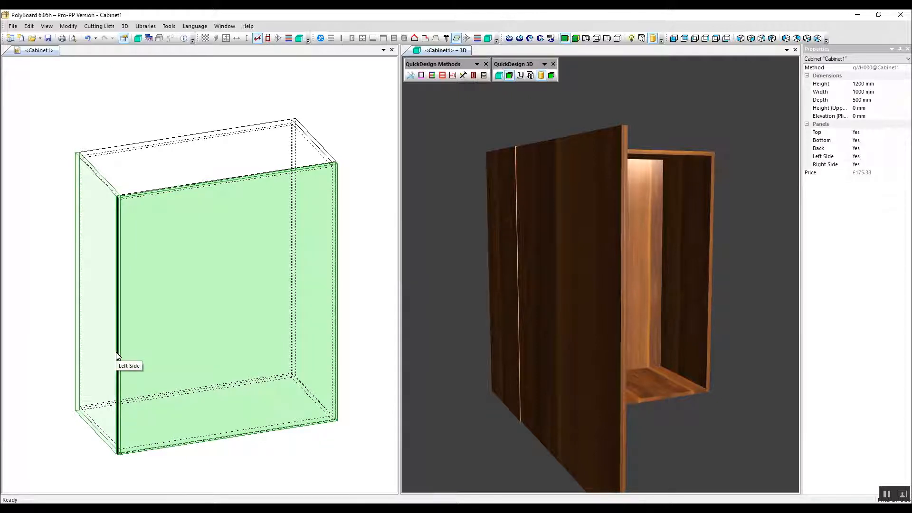
mouse_move(209, 313)
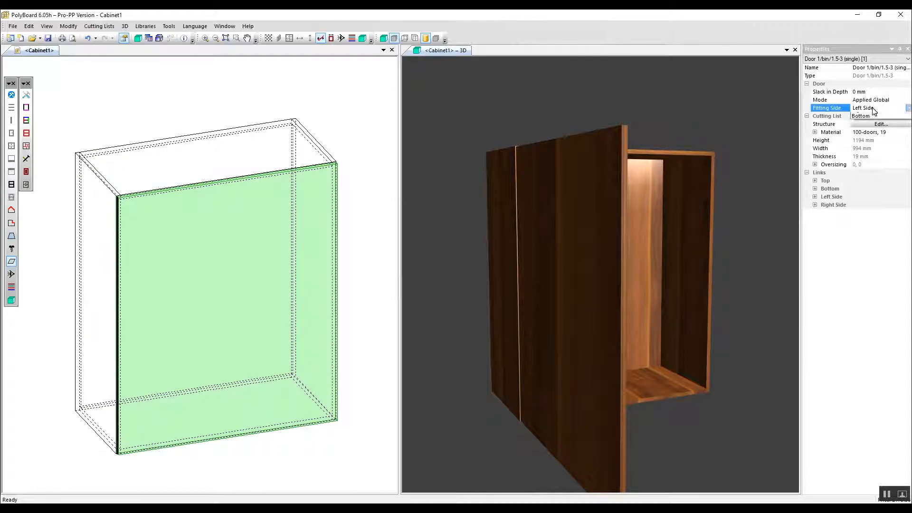
Hinge the door on the right side with a 20 mm slack in depth
click(878, 107)
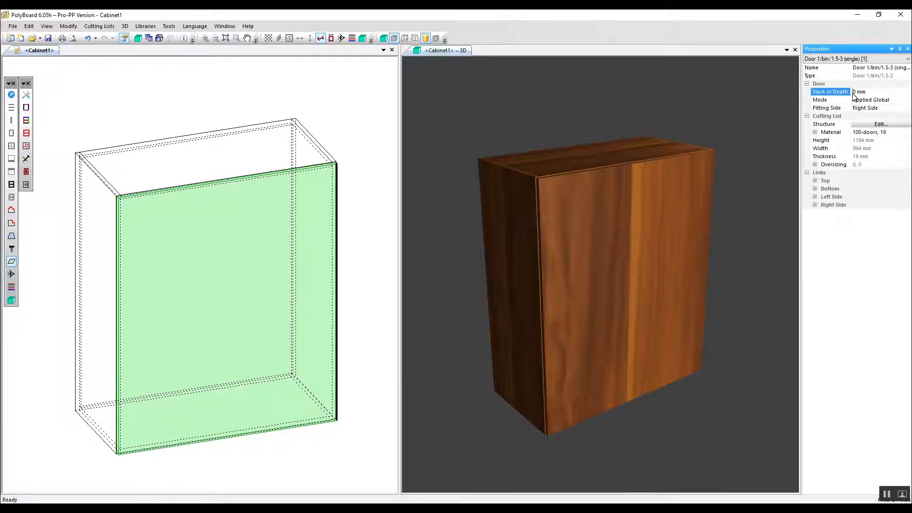
text(20)
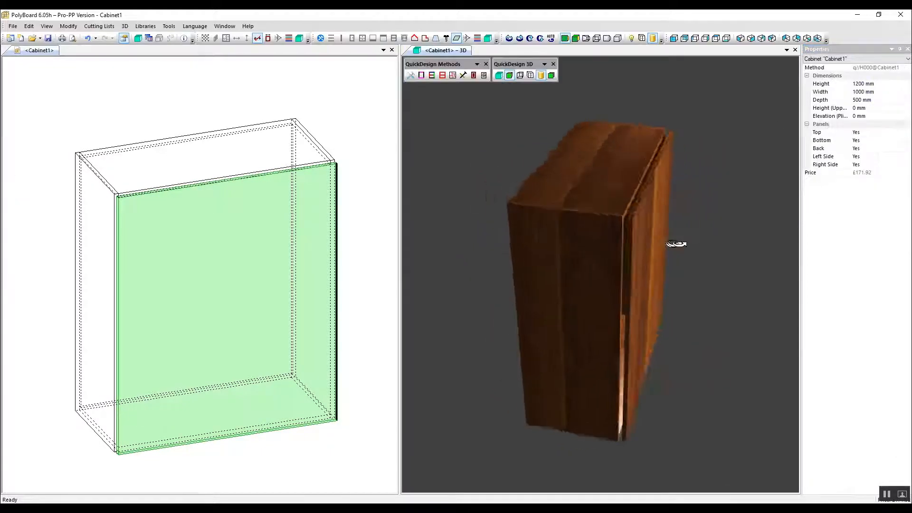
drag(675, 243, 592, 222)
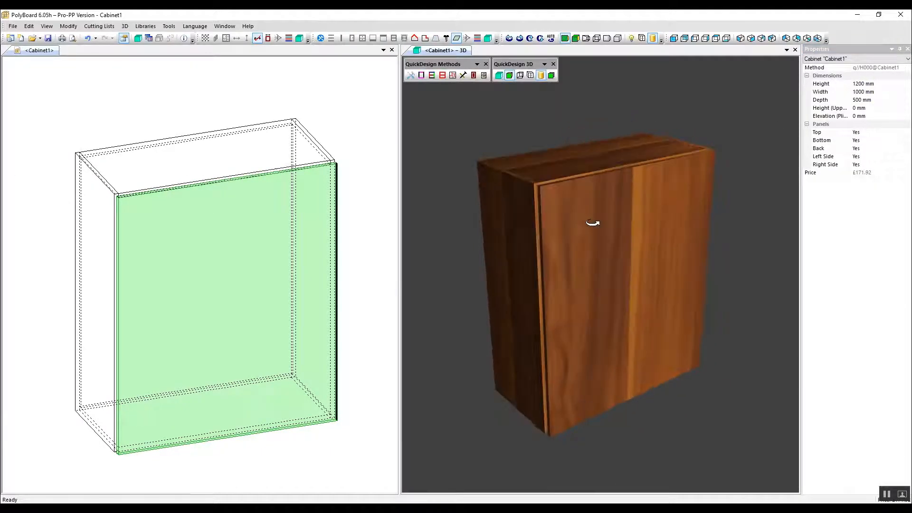
drag(592, 222, 580, 232)
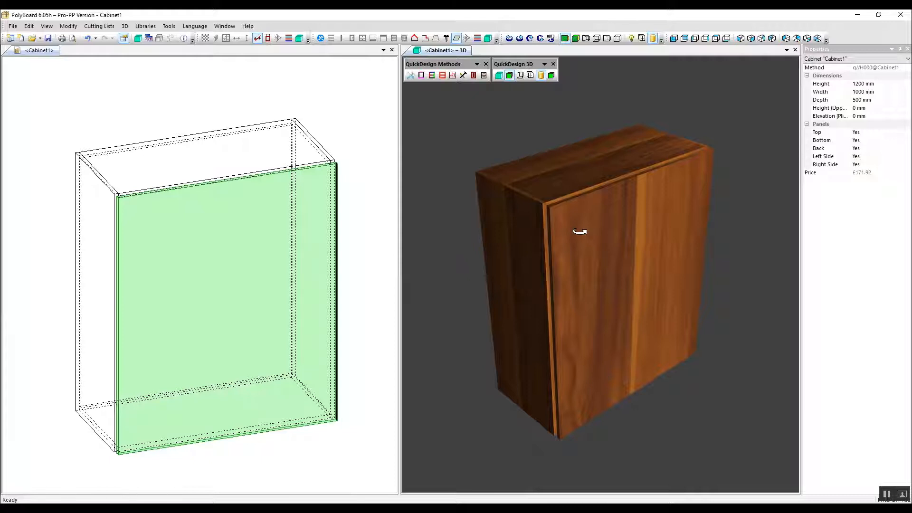
Give the selected door a 30 mm slack to the cabinet top via Links > Top
click(88, 38)
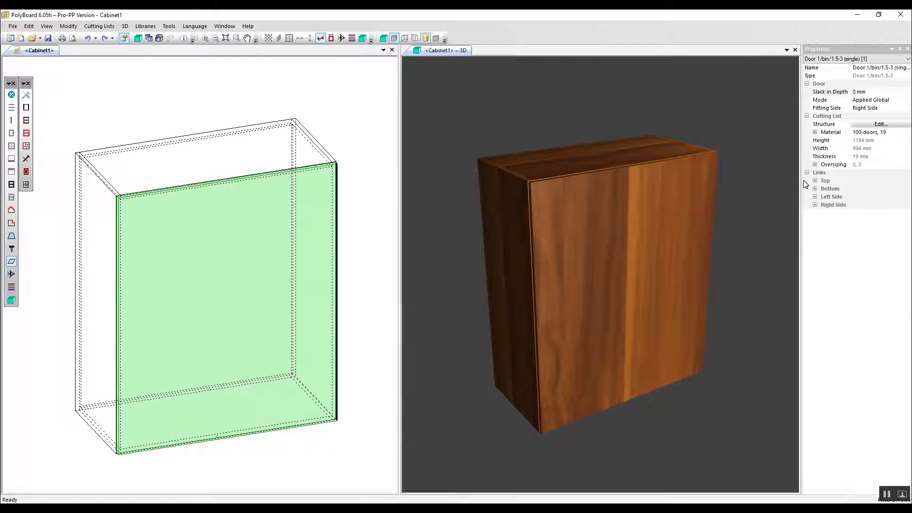
click(815, 181)
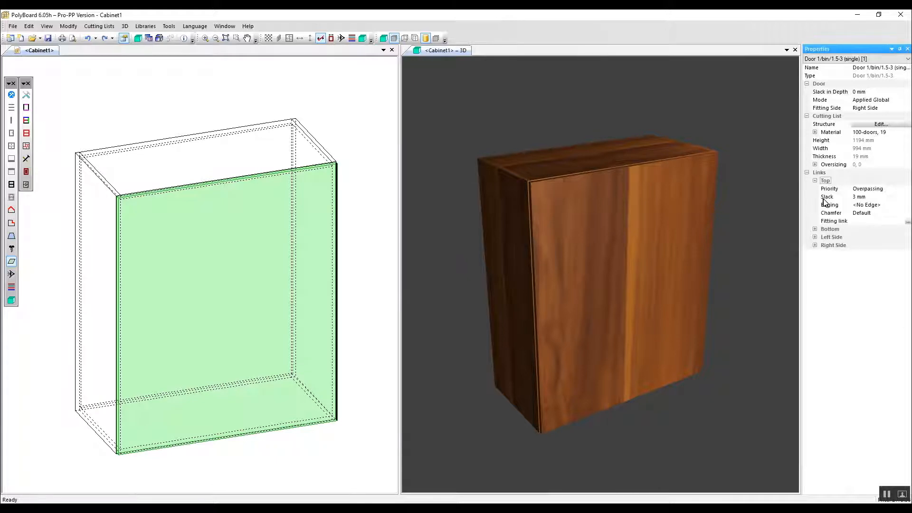
click(827, 197)
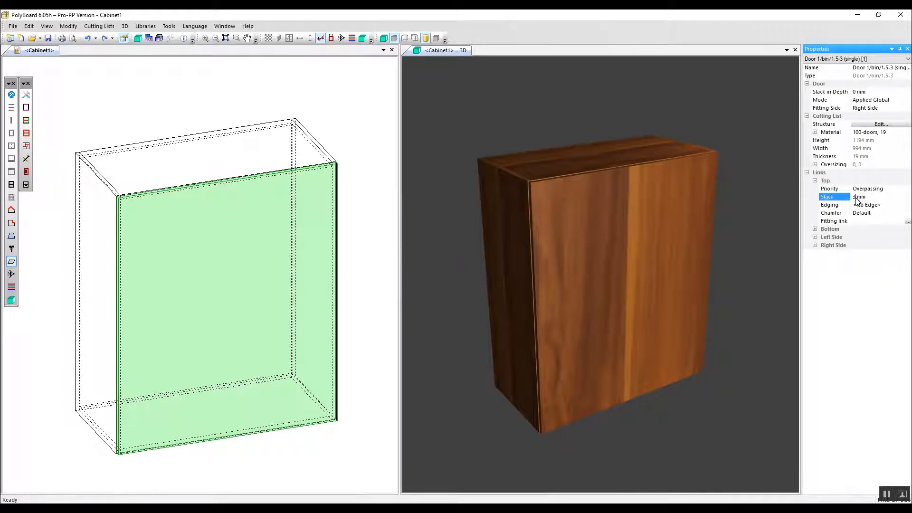
text(30)
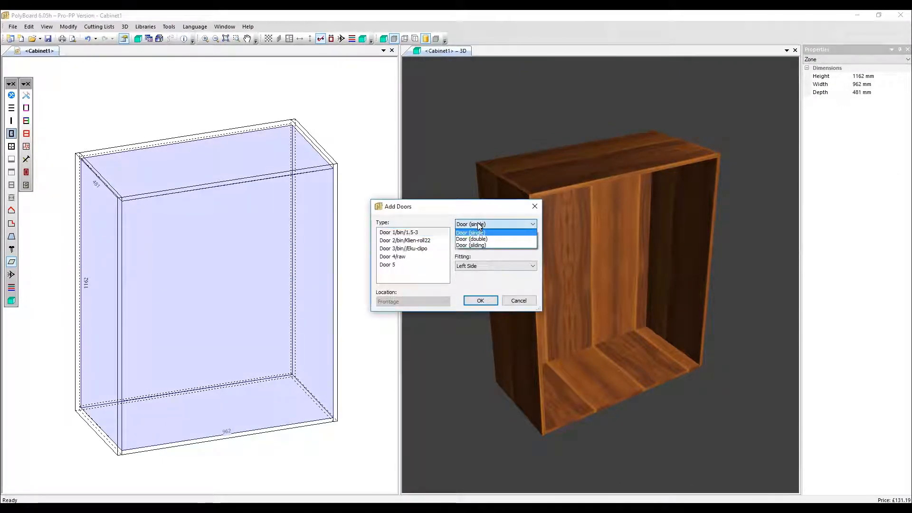
Add a built-in double door pair hinged left and right to the zone
click(472, 239)
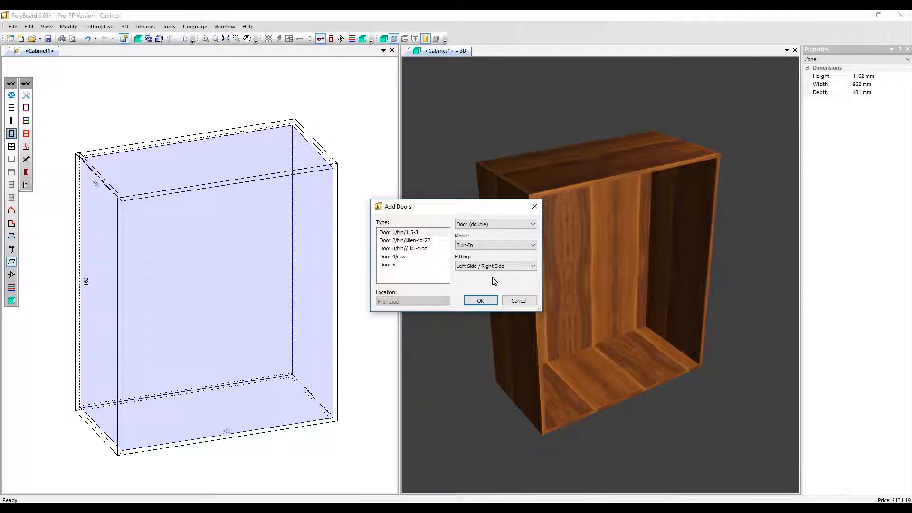
click(480, 302)
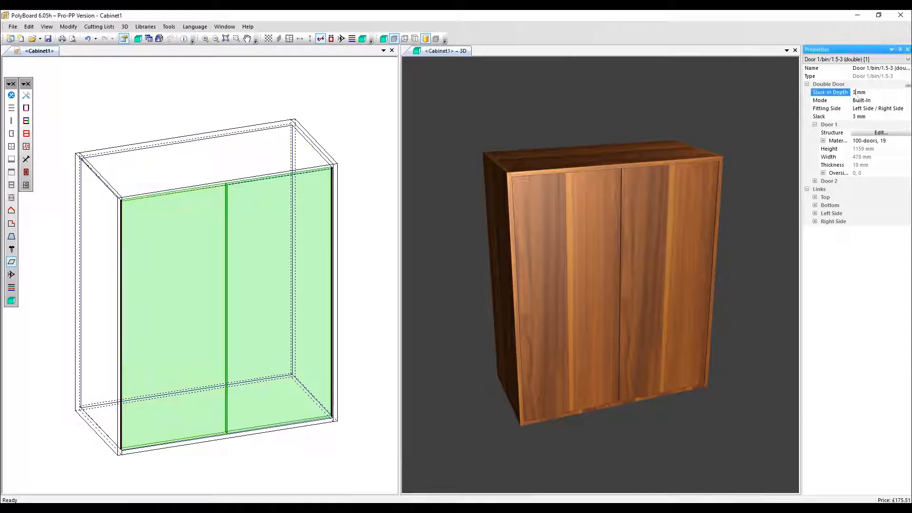
Give the double doors 30 mm slack, review Door 2 and Links > Top, then remove them
text(30)
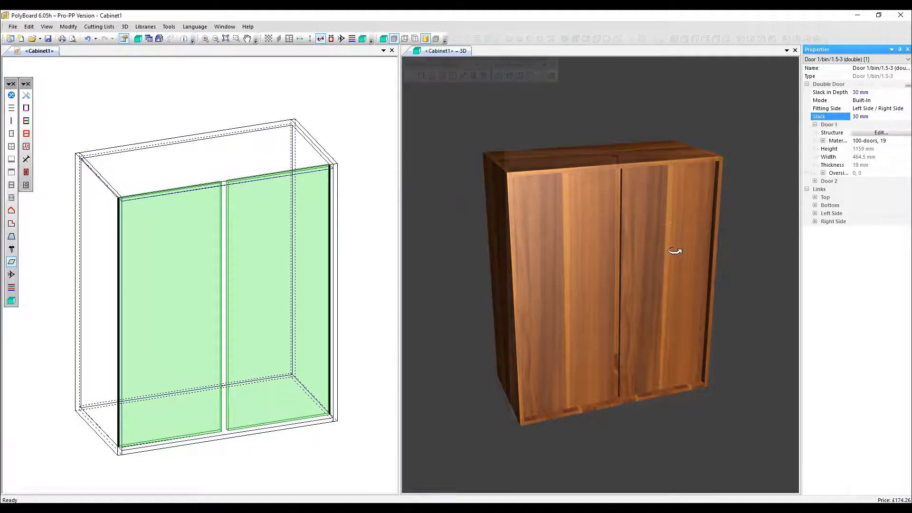
click(260, 274)
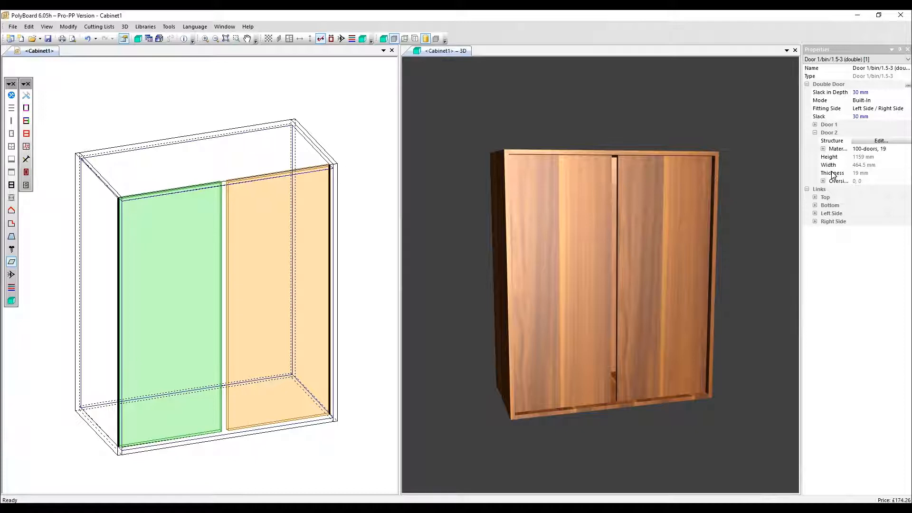
click(815, 125)
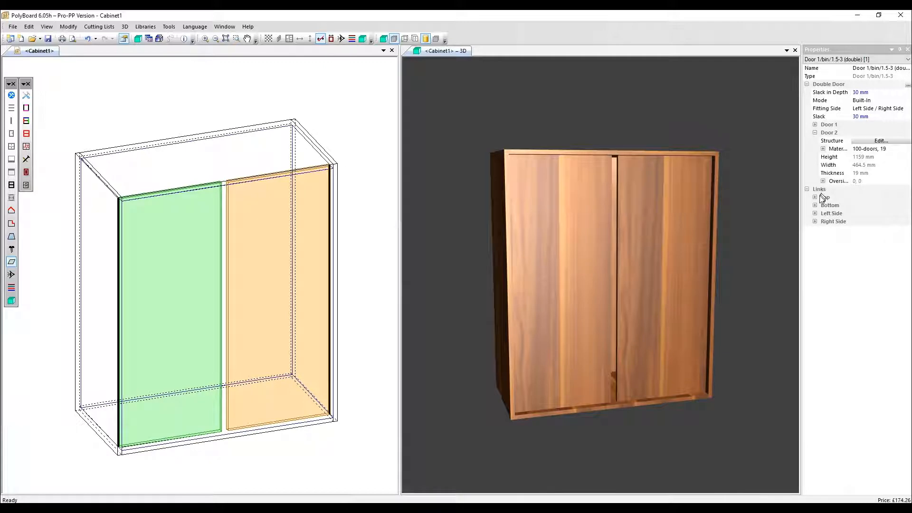
click(815, 197)
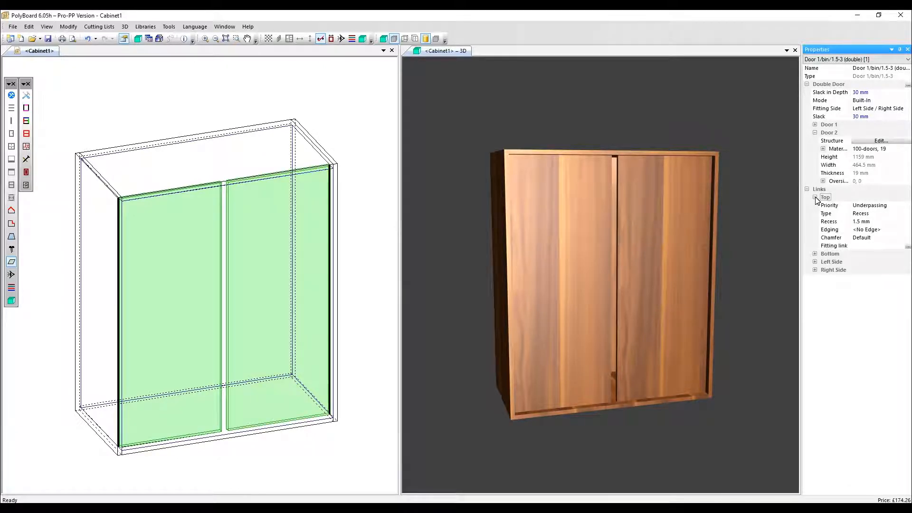
click(828, 221)
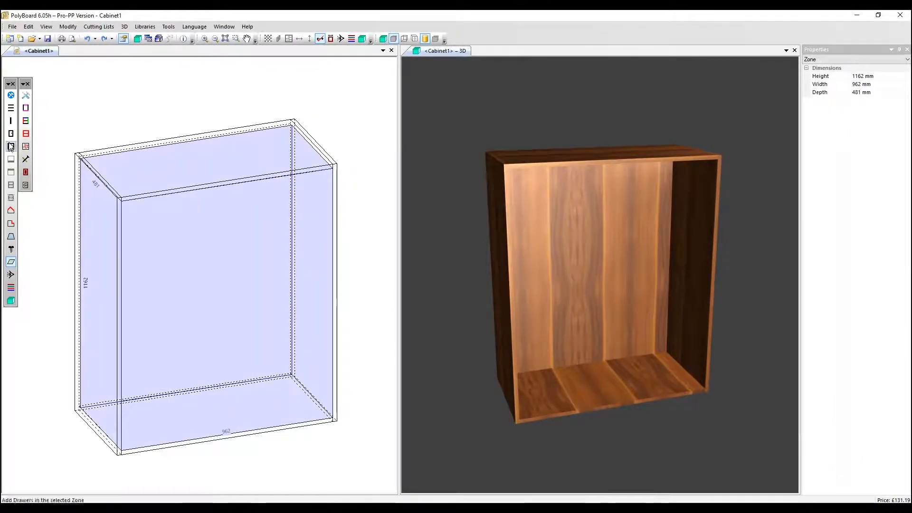
Add built-in sliding doors fitted top and bottom to the empty zone
click(10, 133)
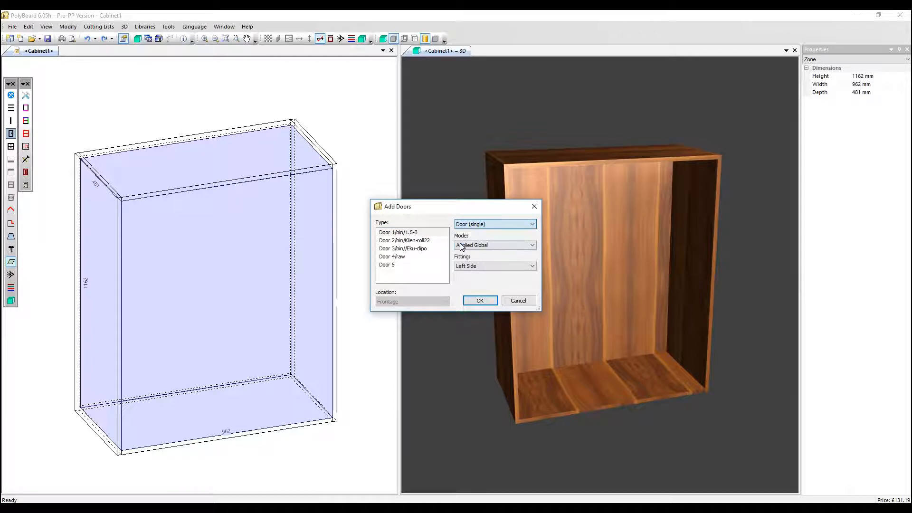
click(494, 224)
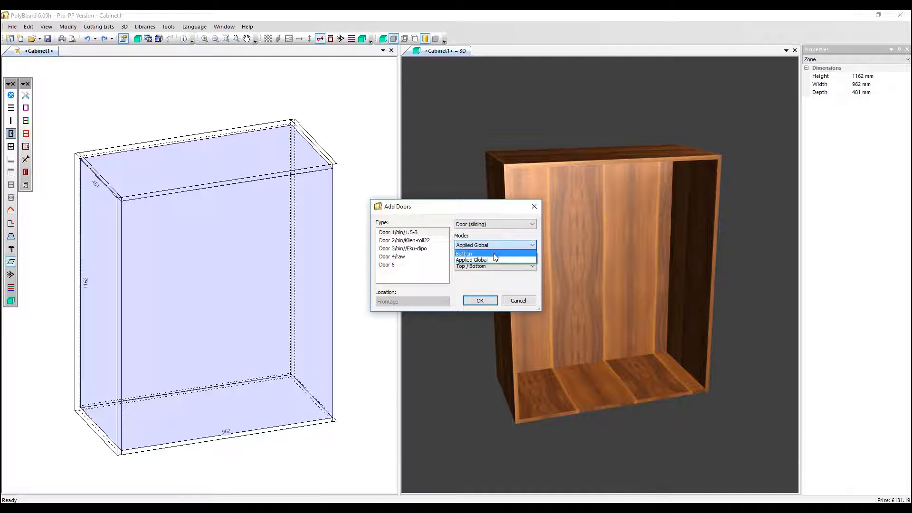
click(465, 253)
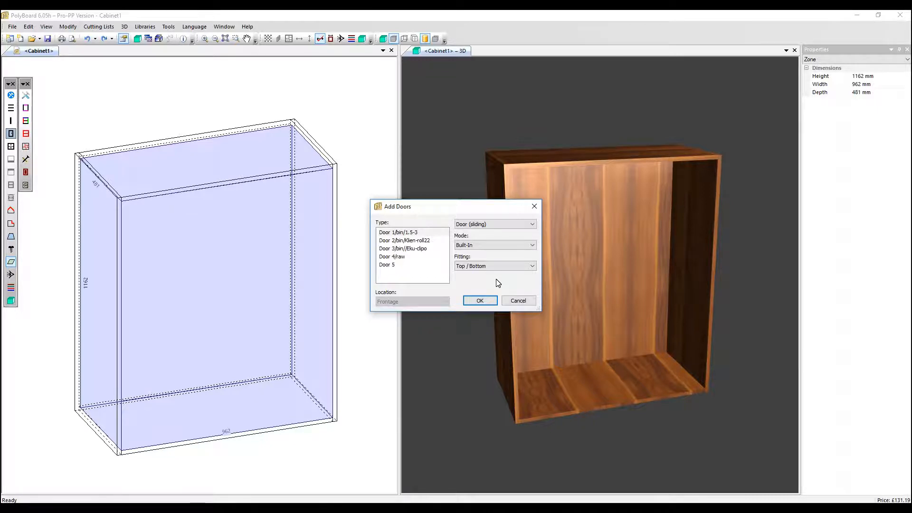
click(479, 300)
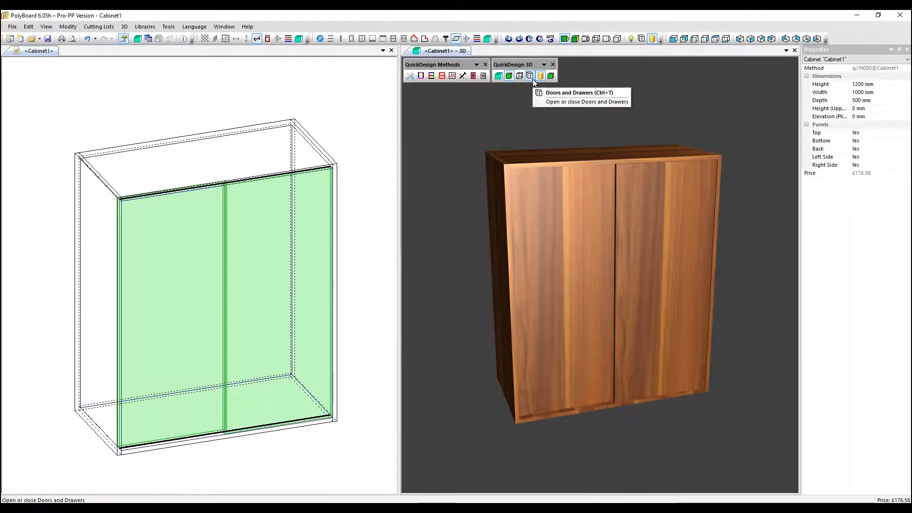
Slide the doors open and closed and show Cabinet1 as a wireframe facing the doors
click(529, 76)
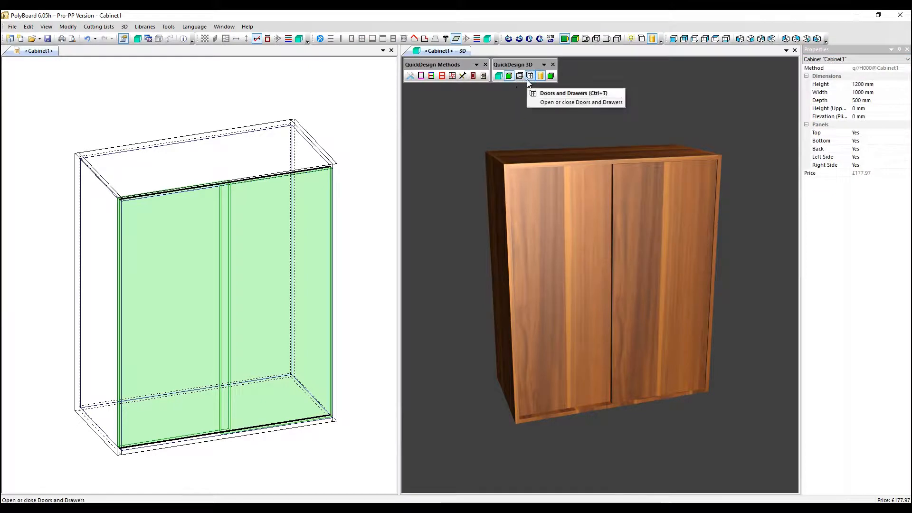
click(529, 76)
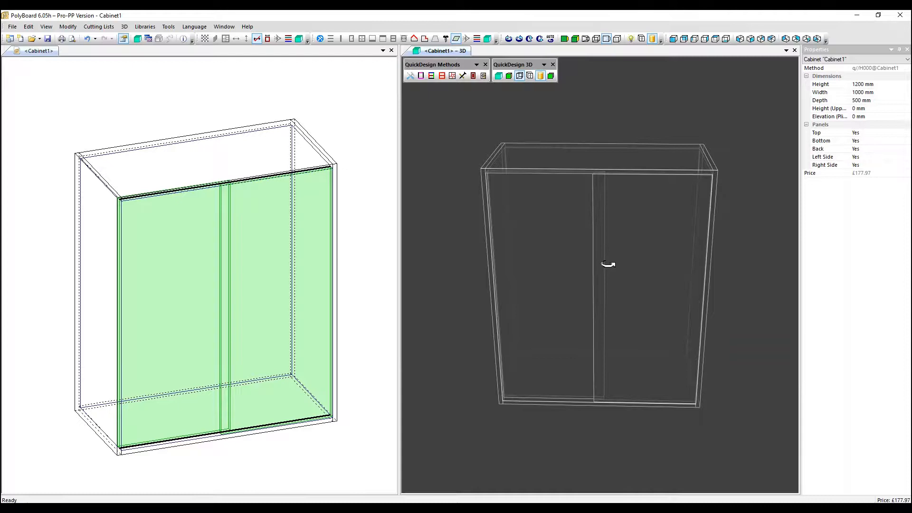
click(147, 38)
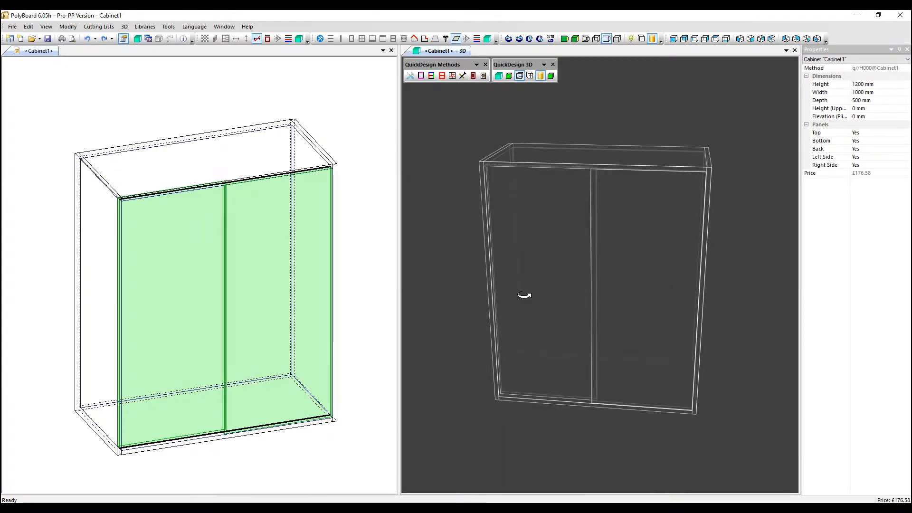
drag(523, 295, 573, 298)
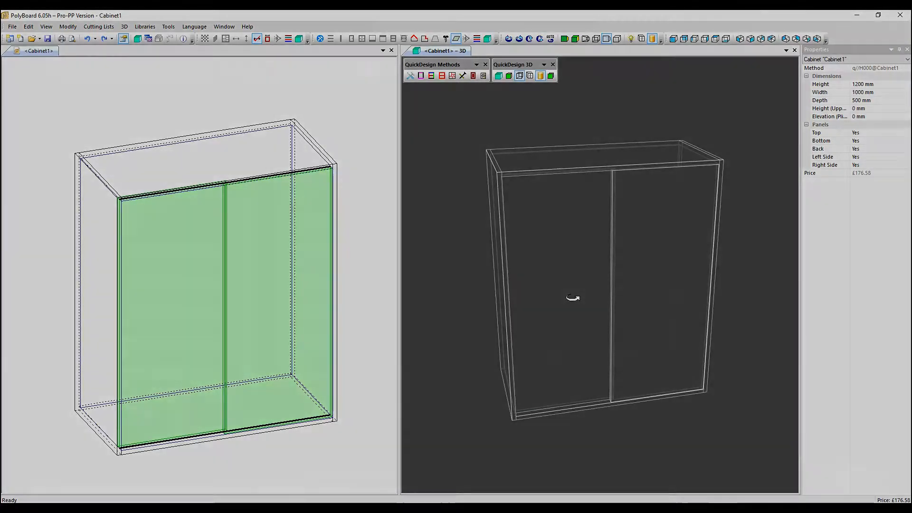